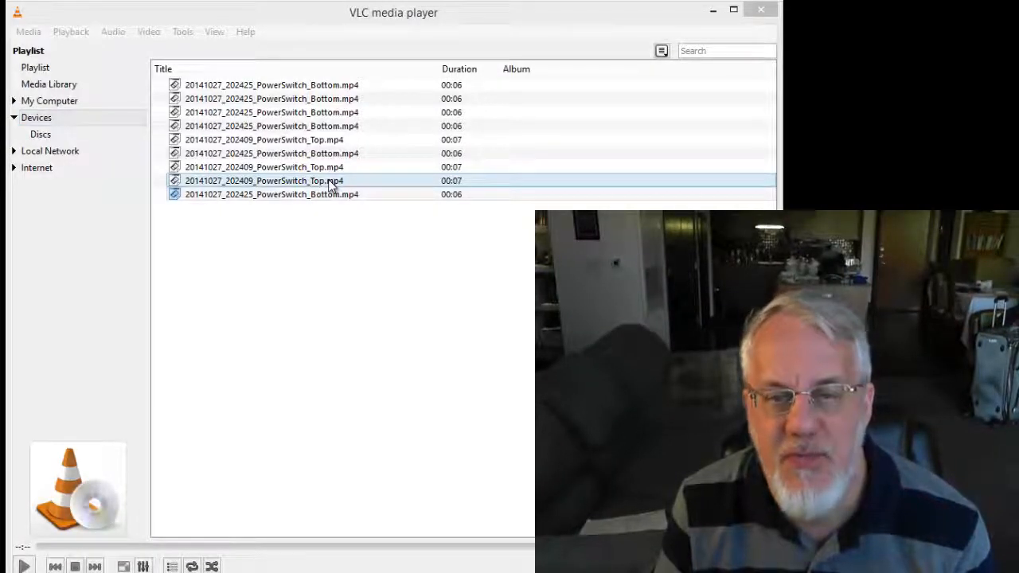
- Play the 20141027_202409_PowerSwitch_Top.mp4 clip from the VLC playlist
double_click(263, 180)
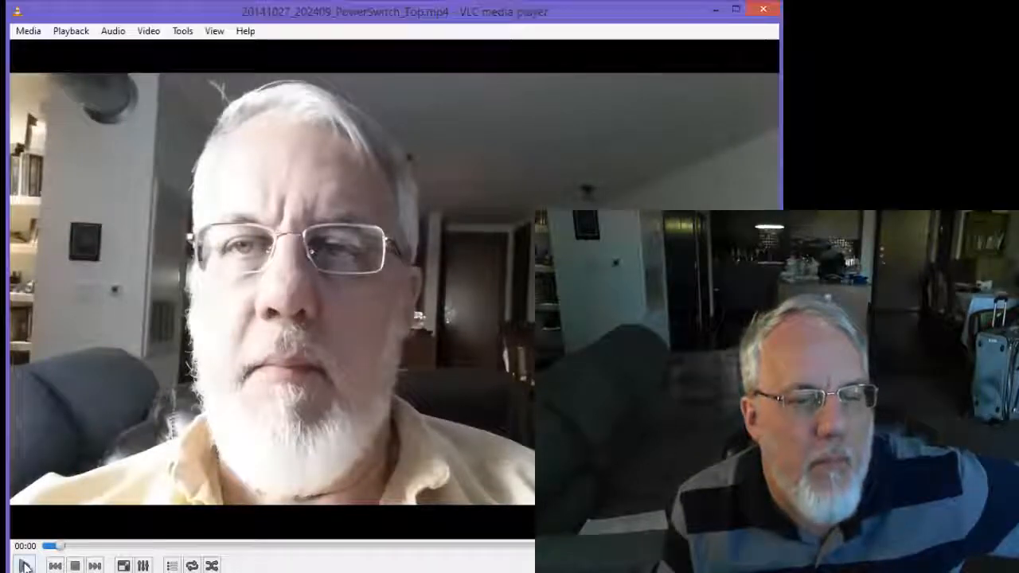
left_click(23, 565)
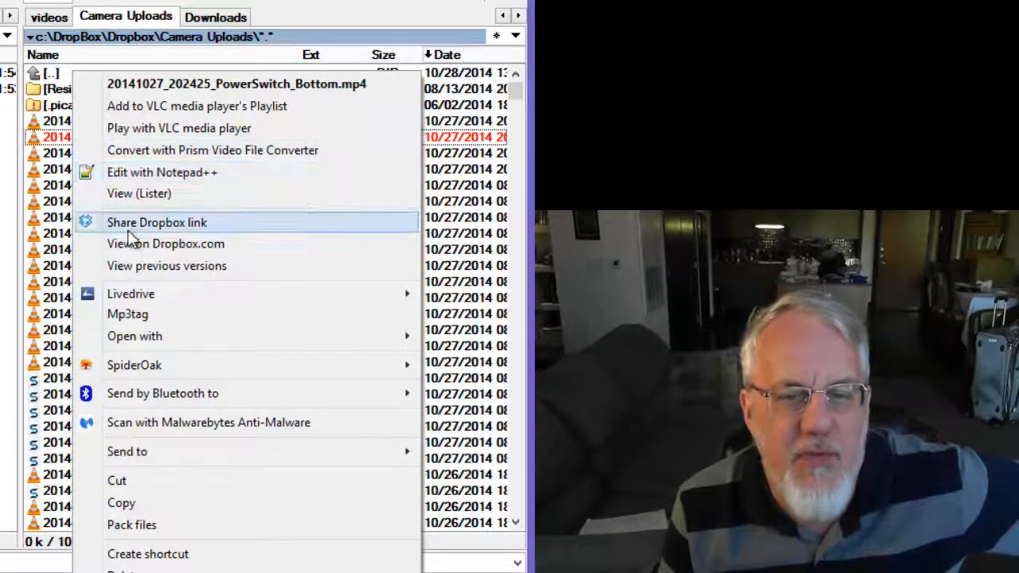
mouse_move(135, 335)
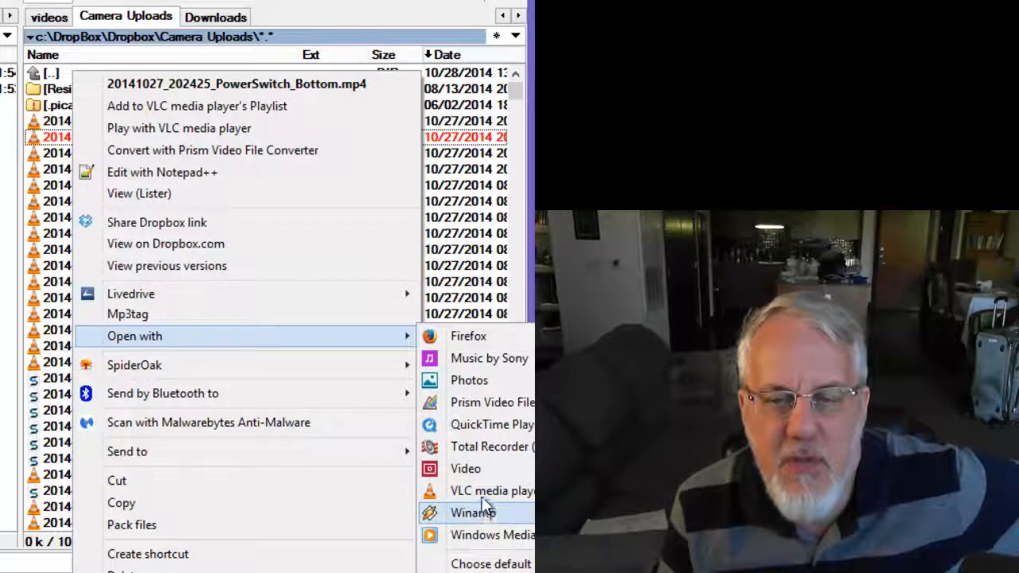
mouse_move(478, 424)
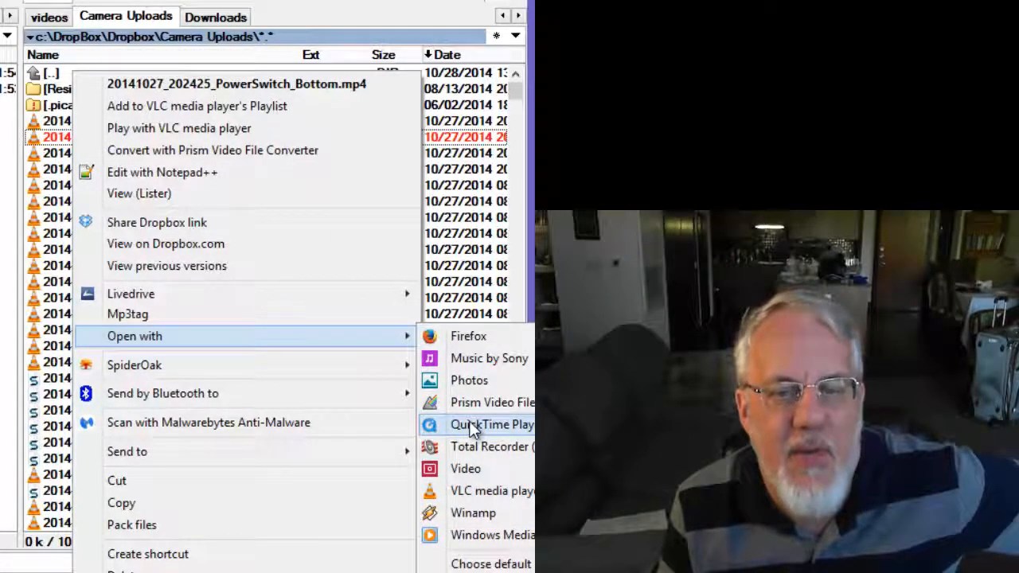
- Open 20141027_202425_PowerSwitch_Bottom.mp4 in QuickTime Player via Open with
left_click(478, 424)
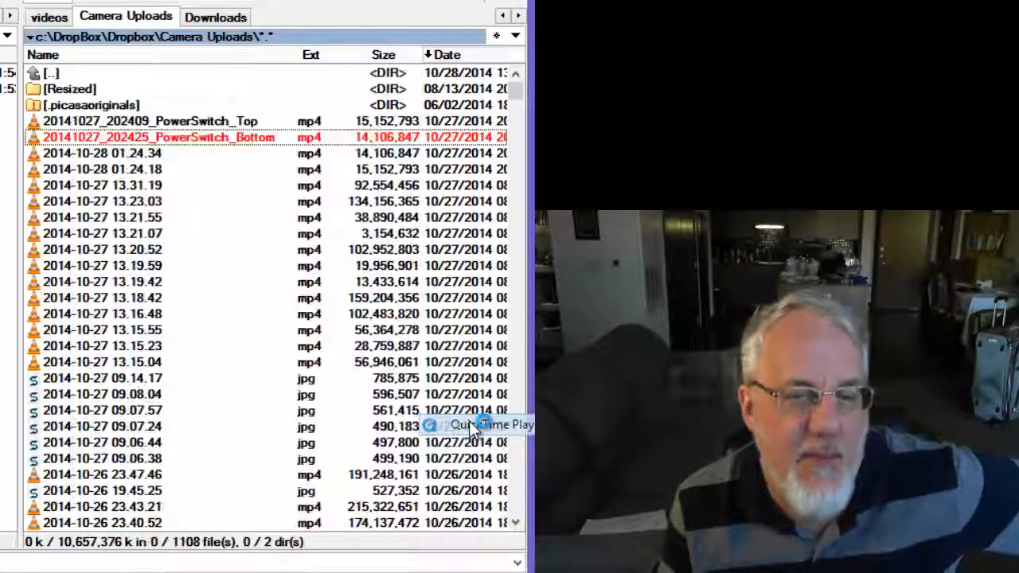